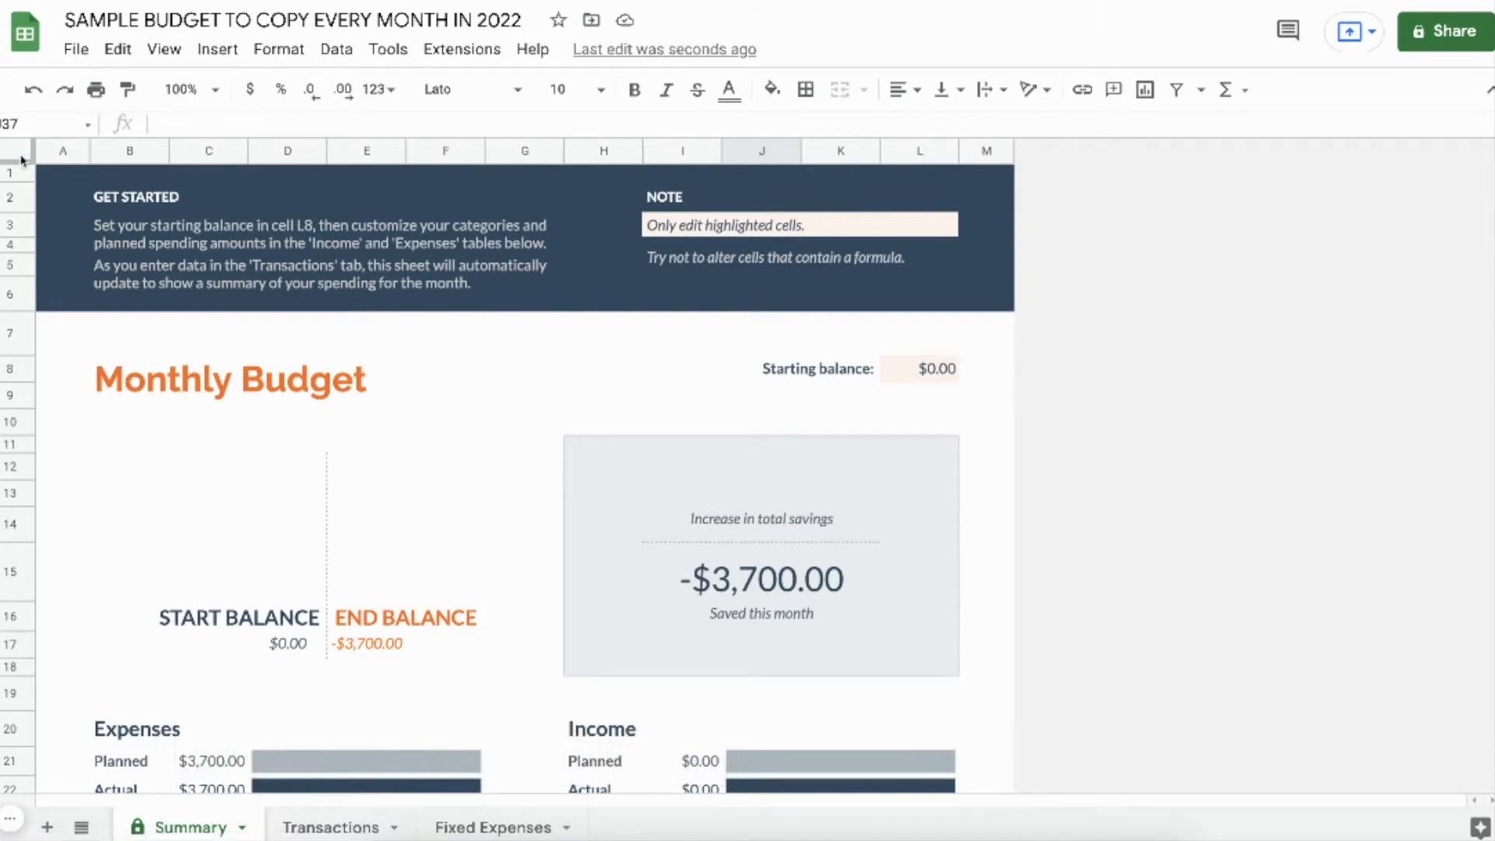
# Step: Apply Euro custom currency to all Summary cells, confirming the protected-sheet warning
pyautogui.click(17, 151)
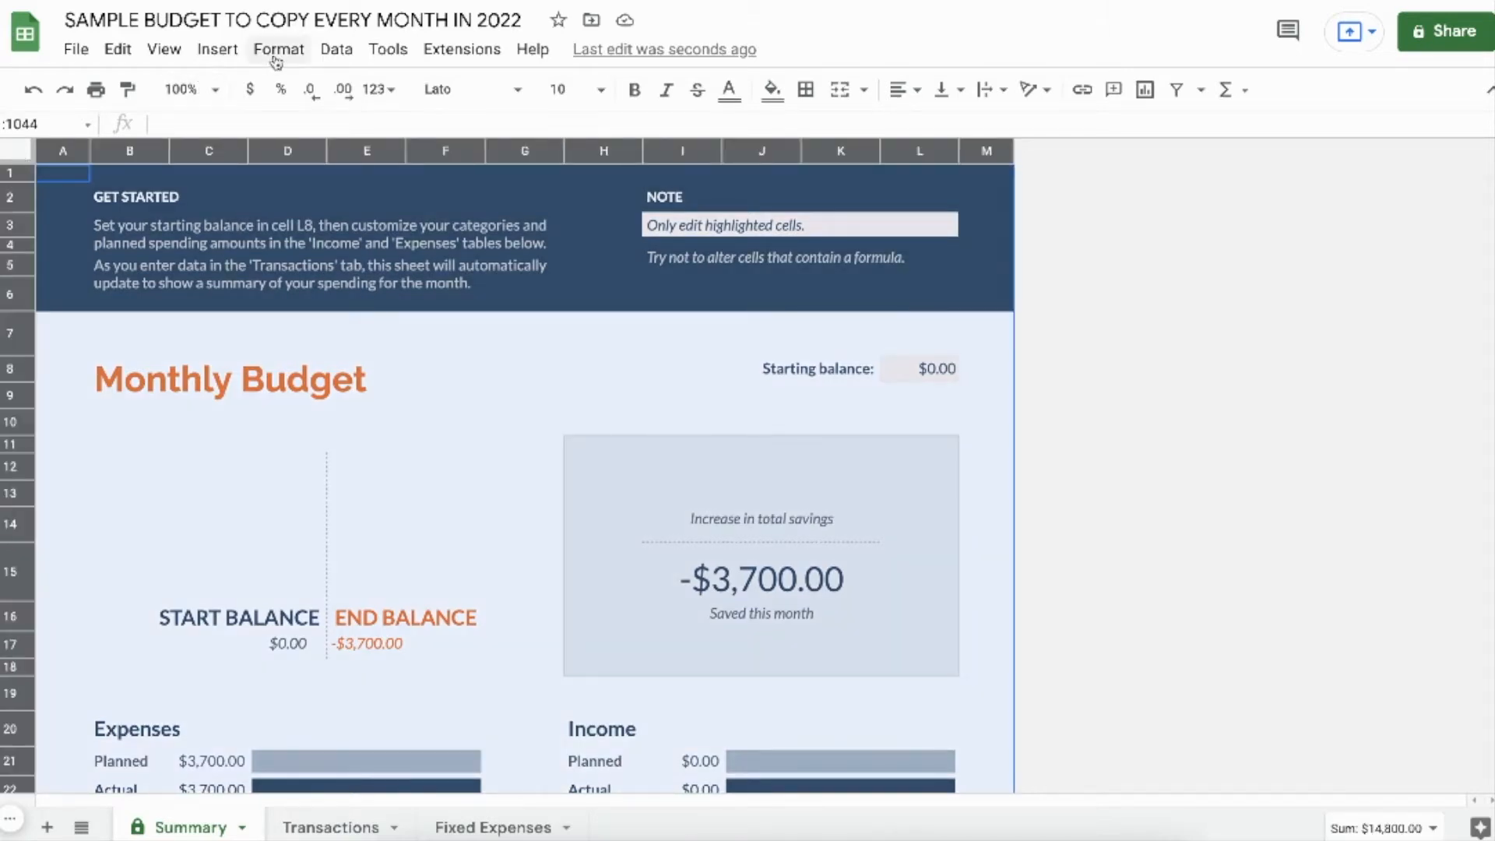
pyautogui.click(279, 48)
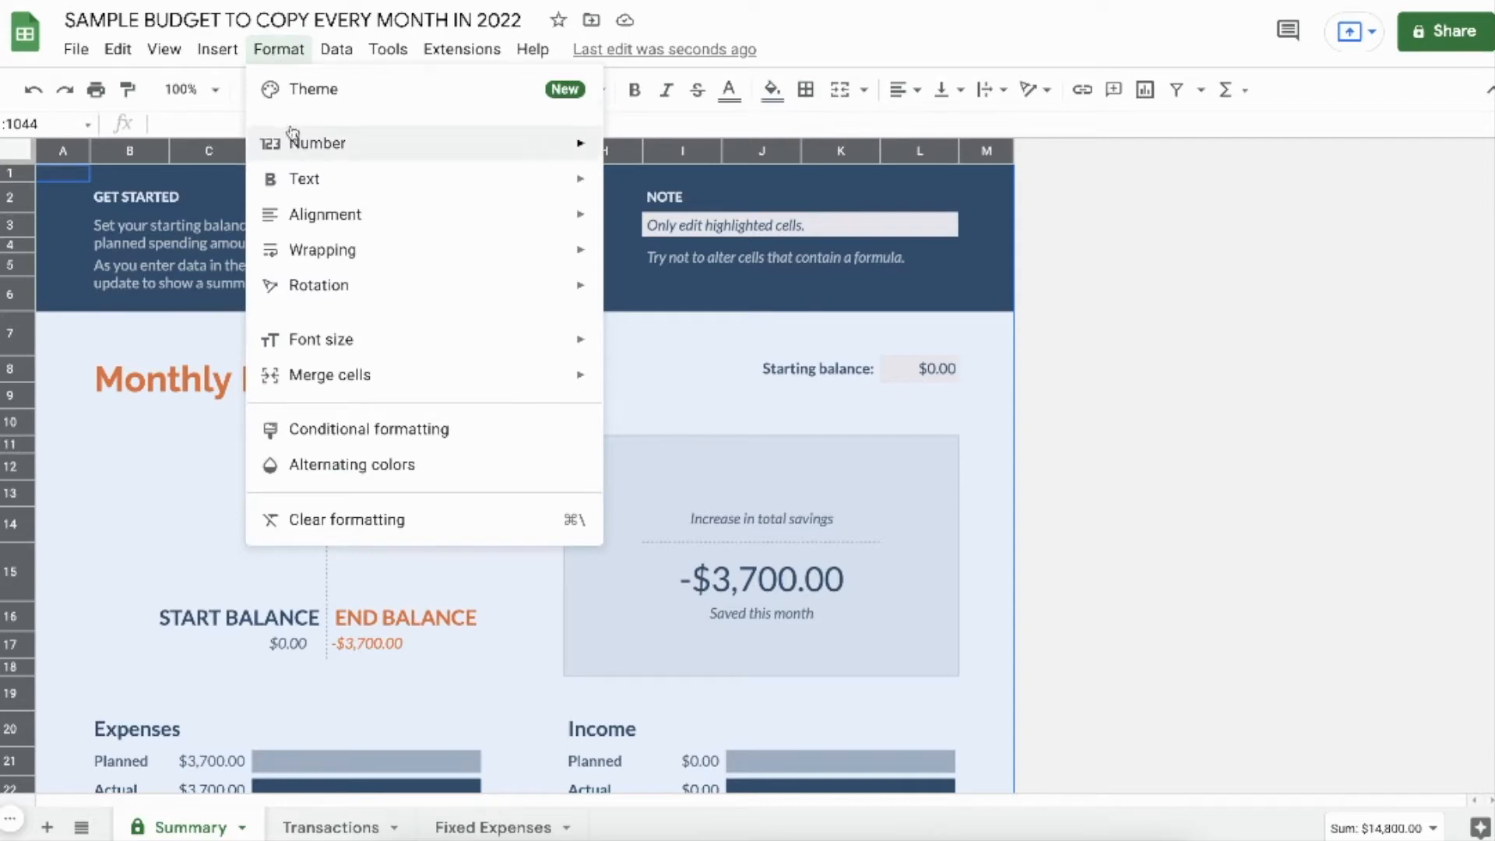
pyautogui.moveTo(315, 143)
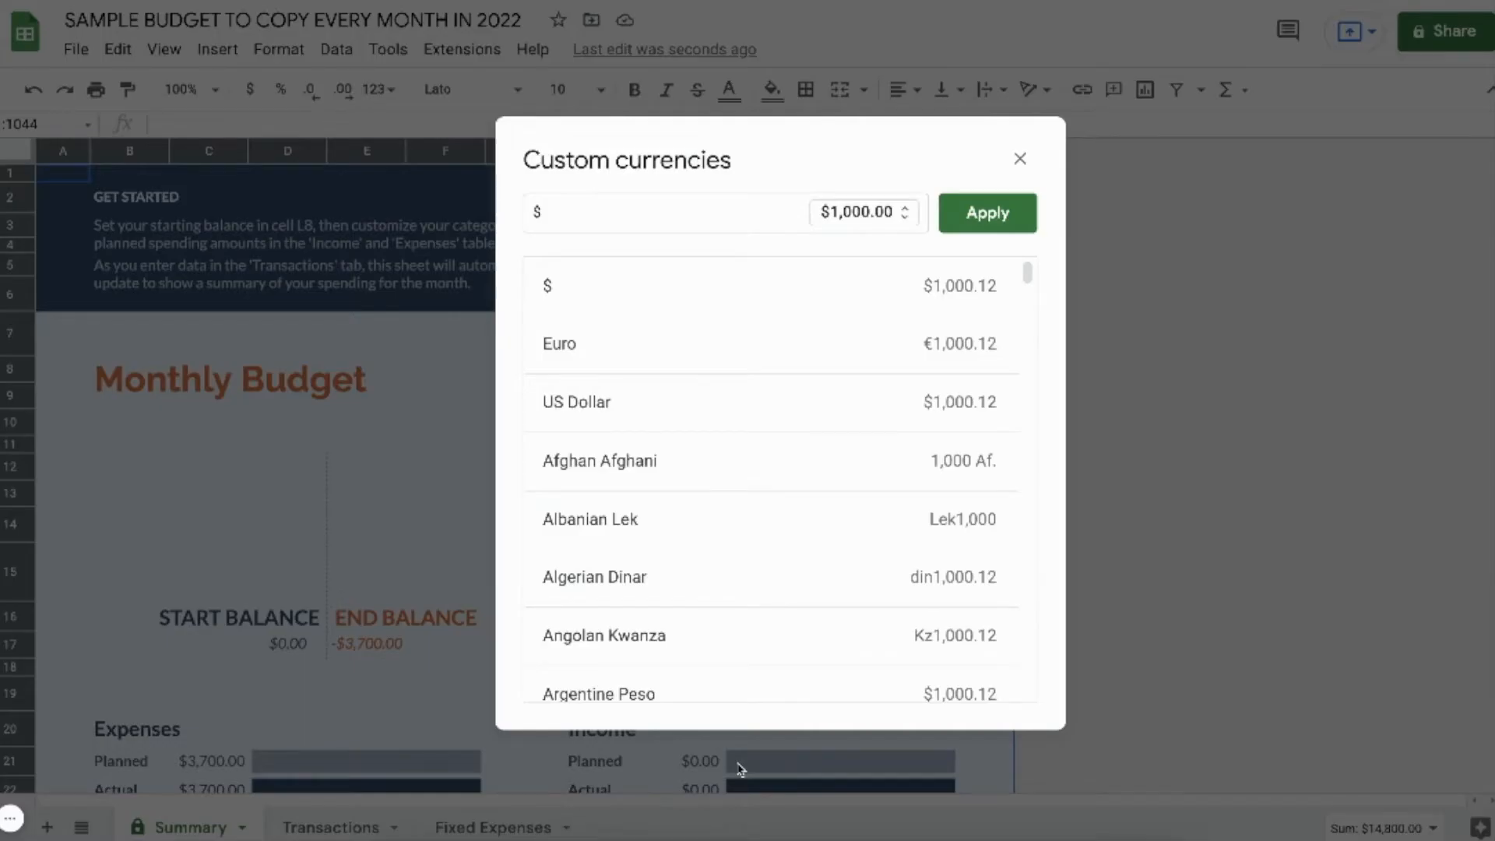
pyautogui.click(987, 211)
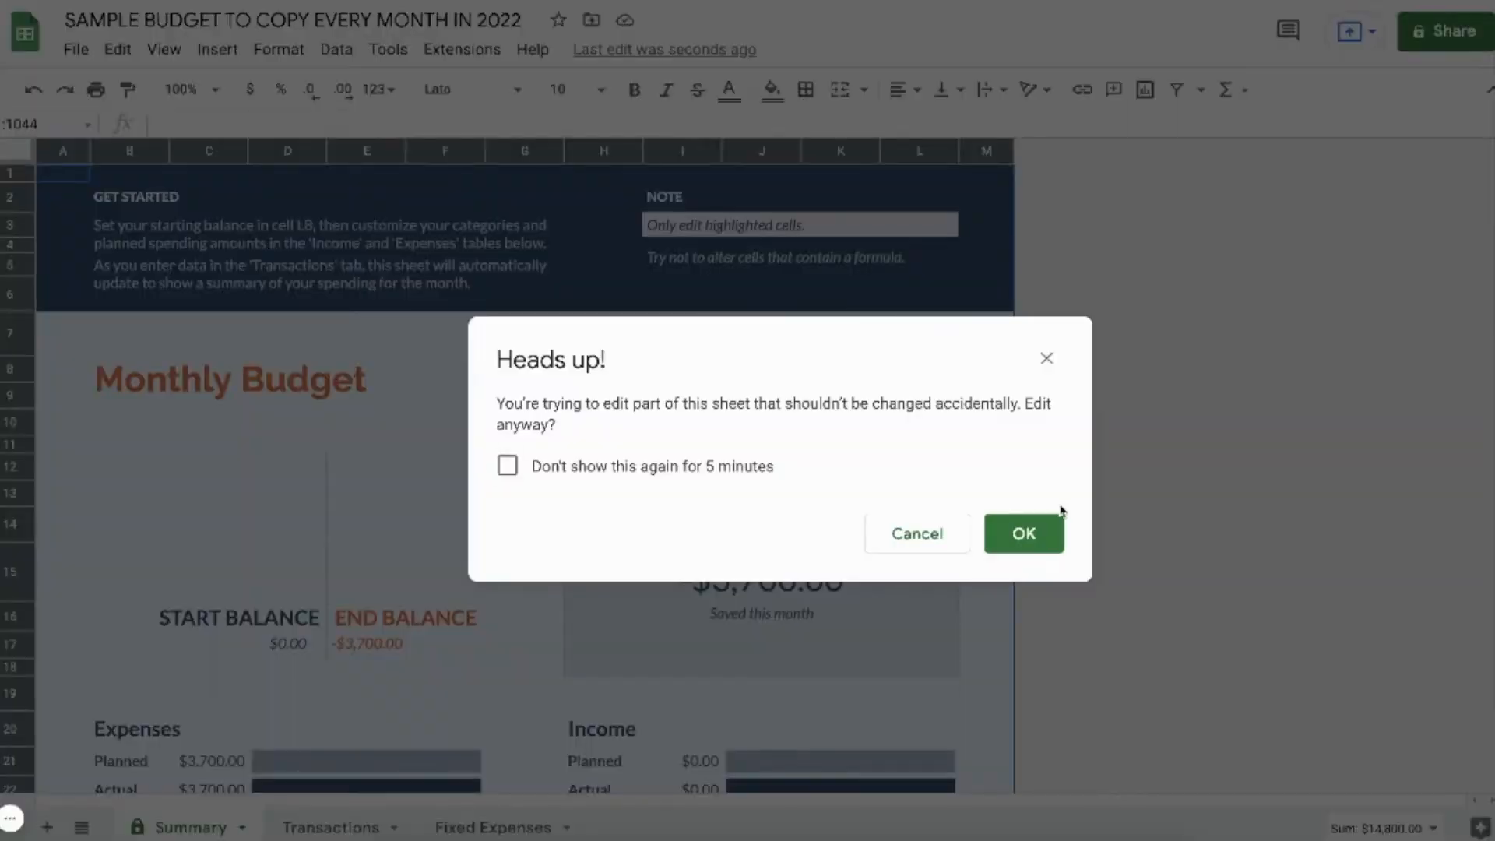
pyautogui.click(1023, 533)
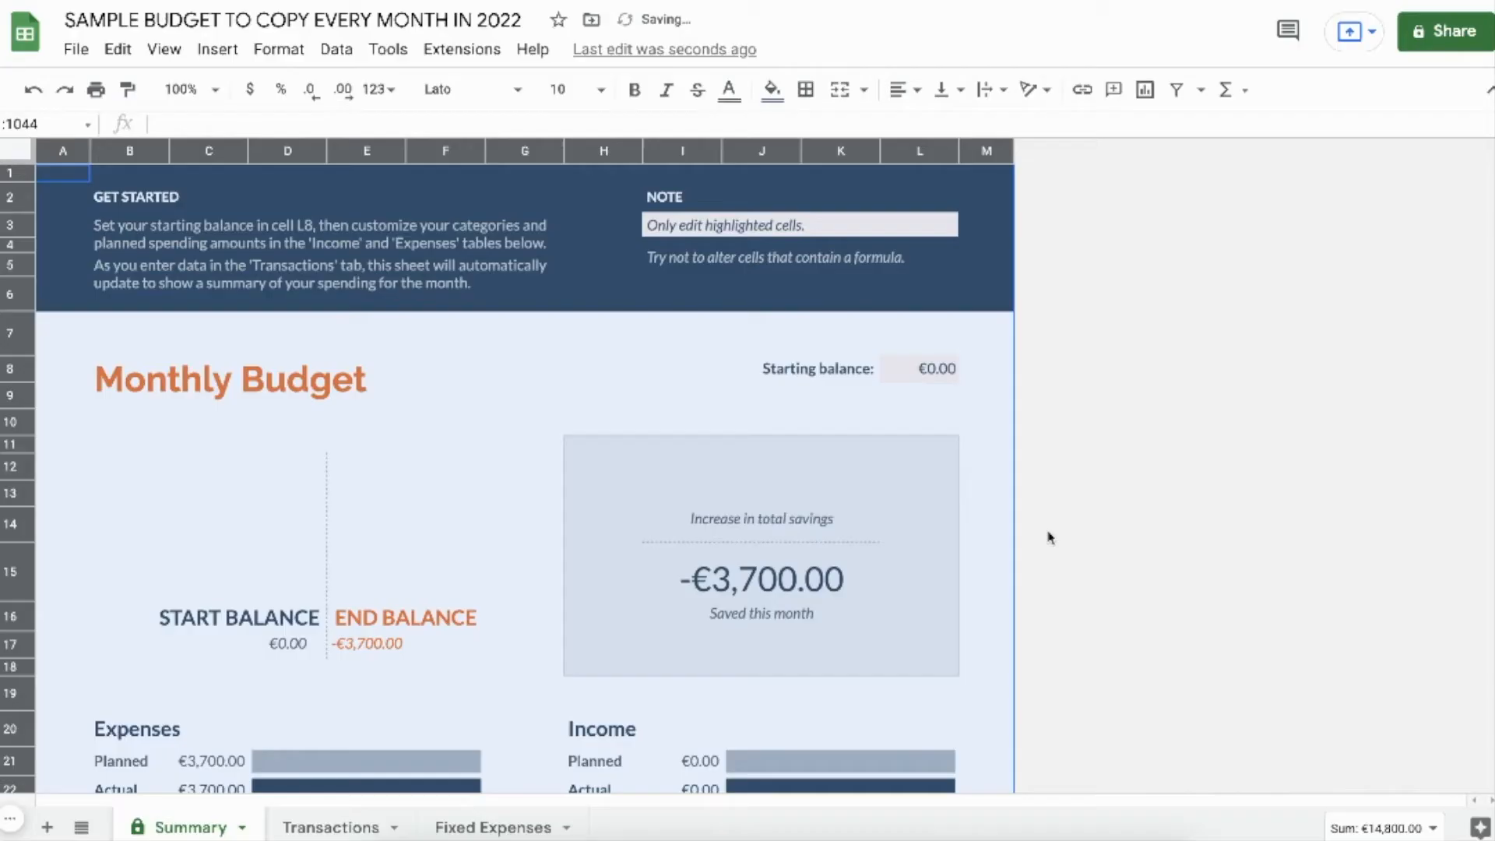
# Step: Deselect and scroll through the euro Summary figures, then switch to Transactions
pyautogui.click(986, 571)
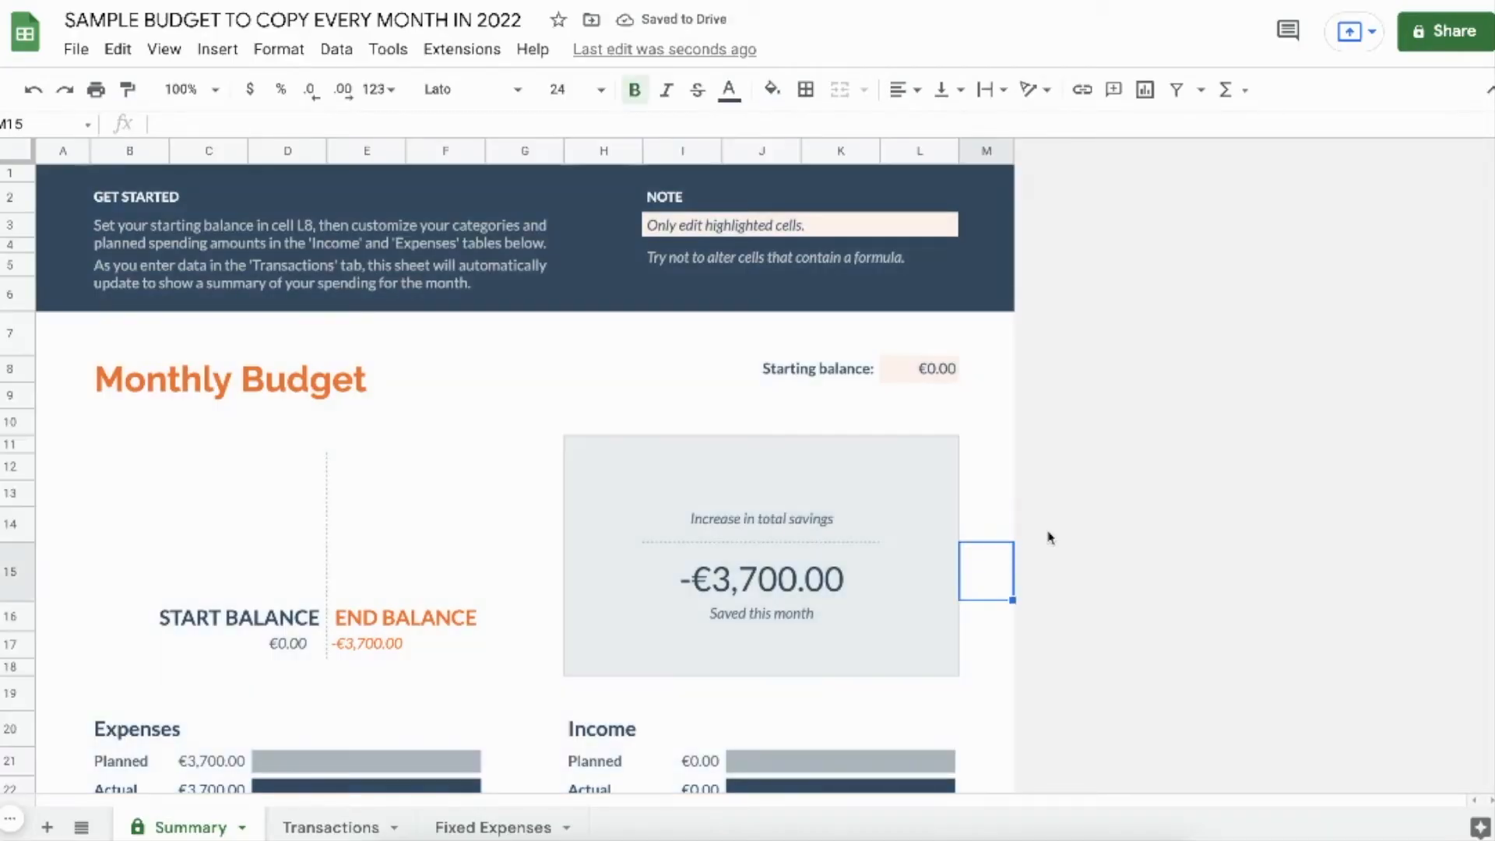
pyautogui.scroll(-3)
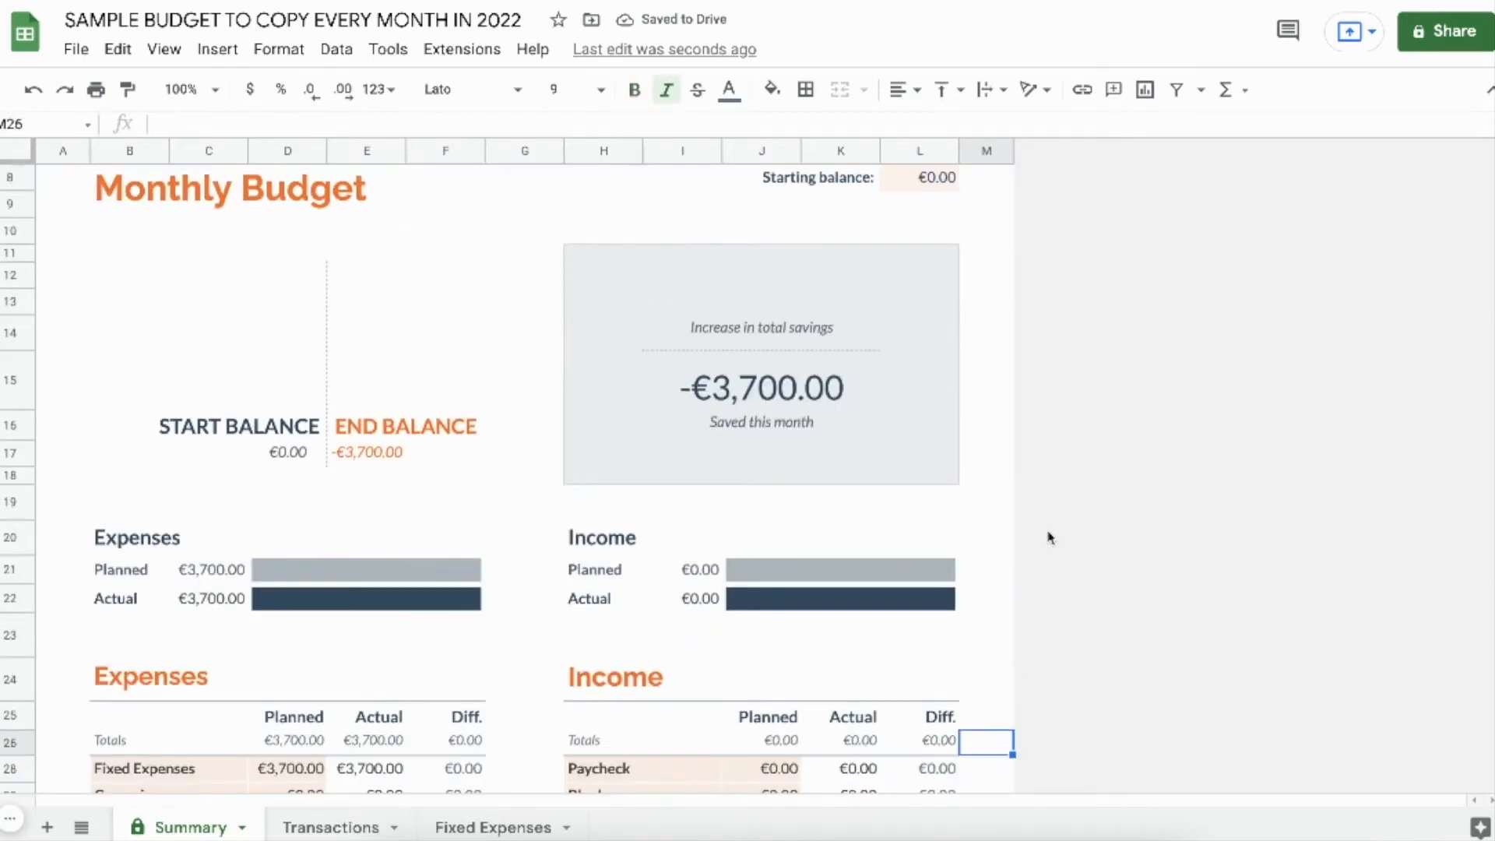
pyautogui.click(331, 827)
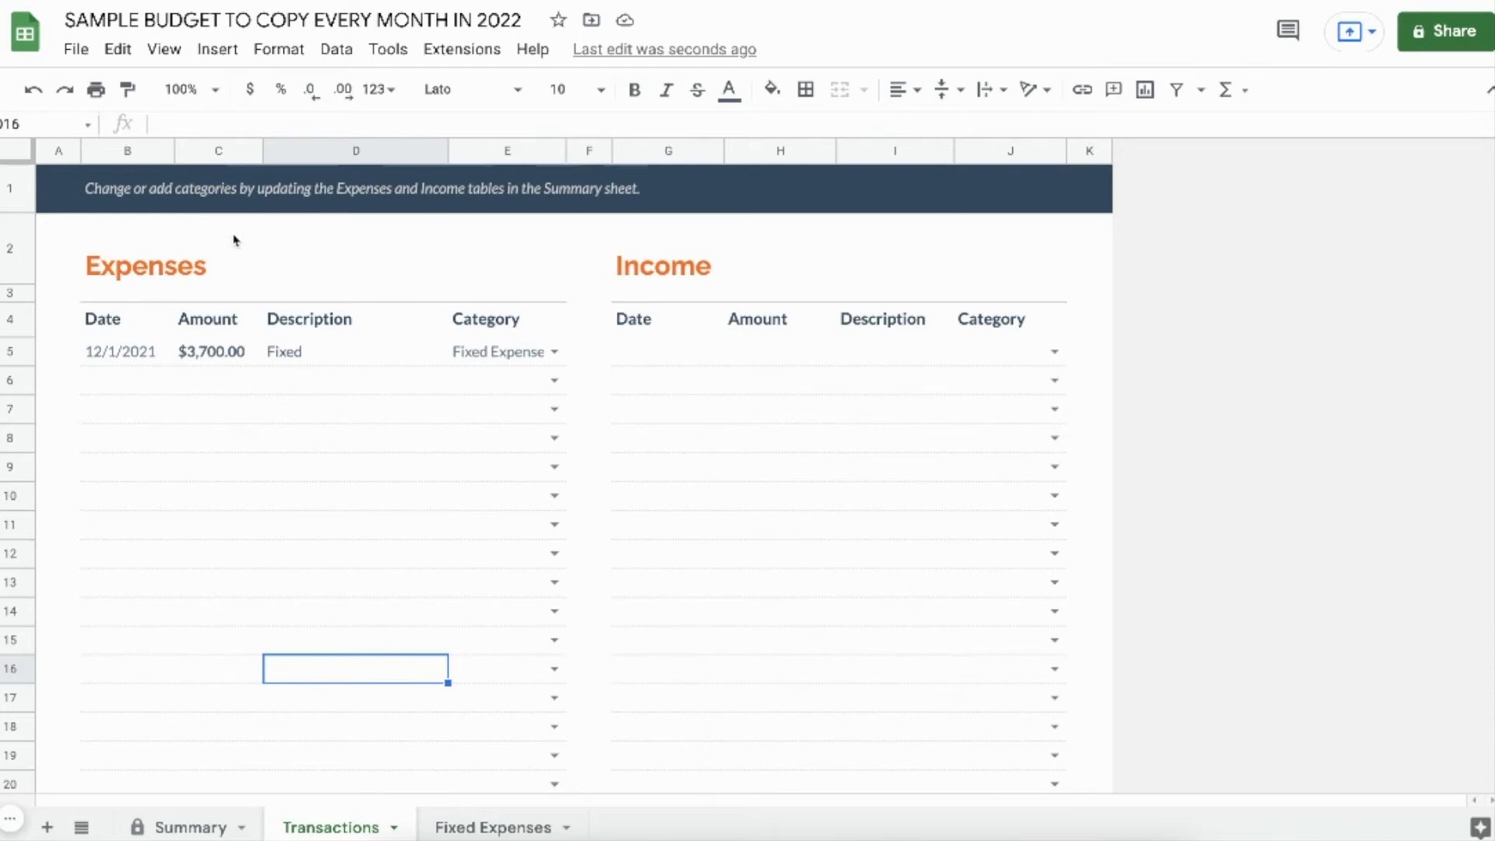
# Step: Format the Expenses Amount column C as Euro currency, then select column H
pyautogui.click(277, 48)
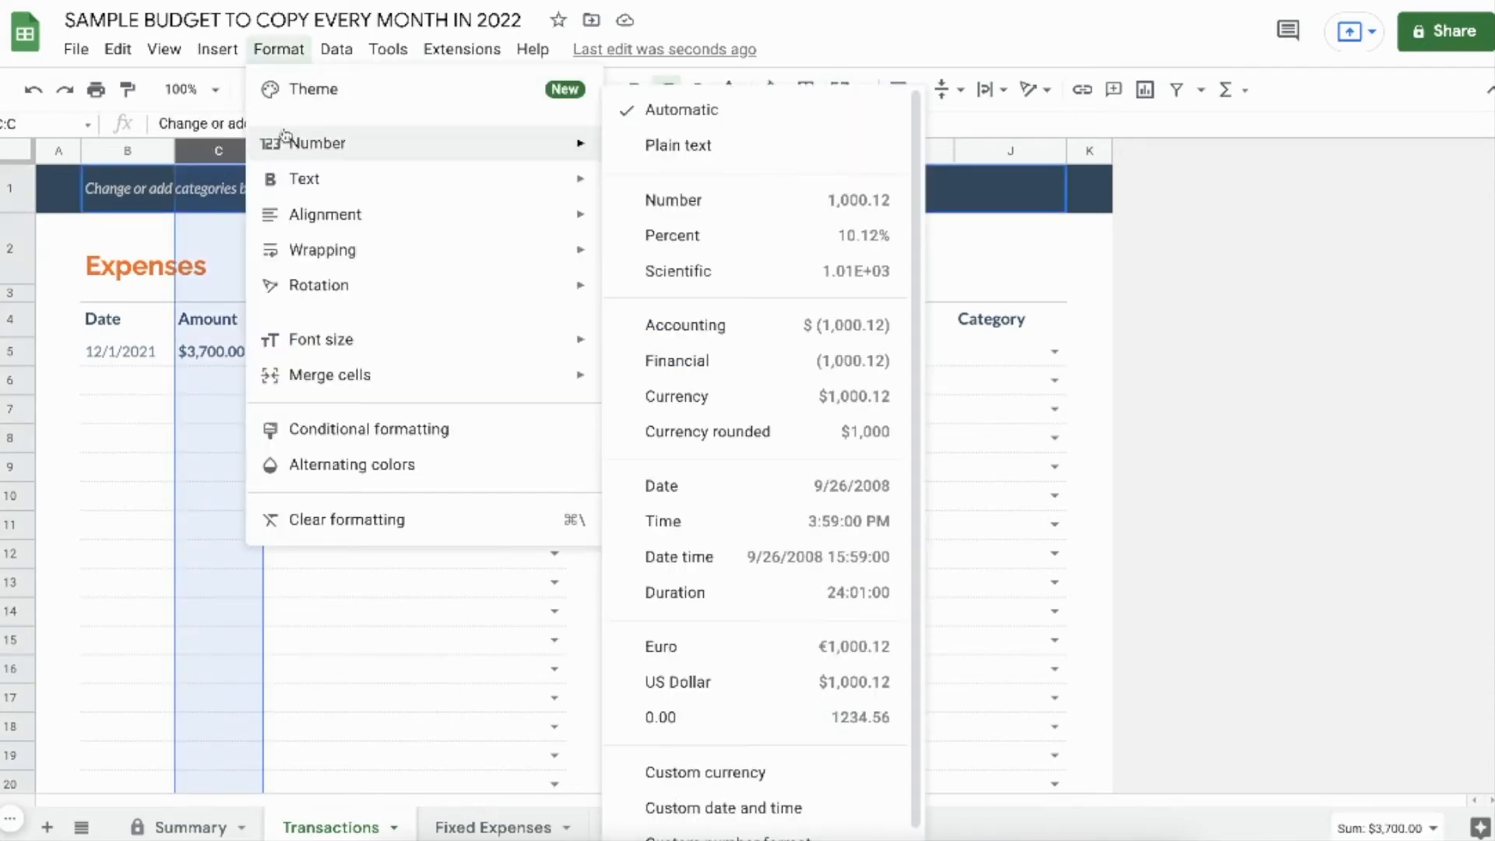
pyautogui.click(705, 773)
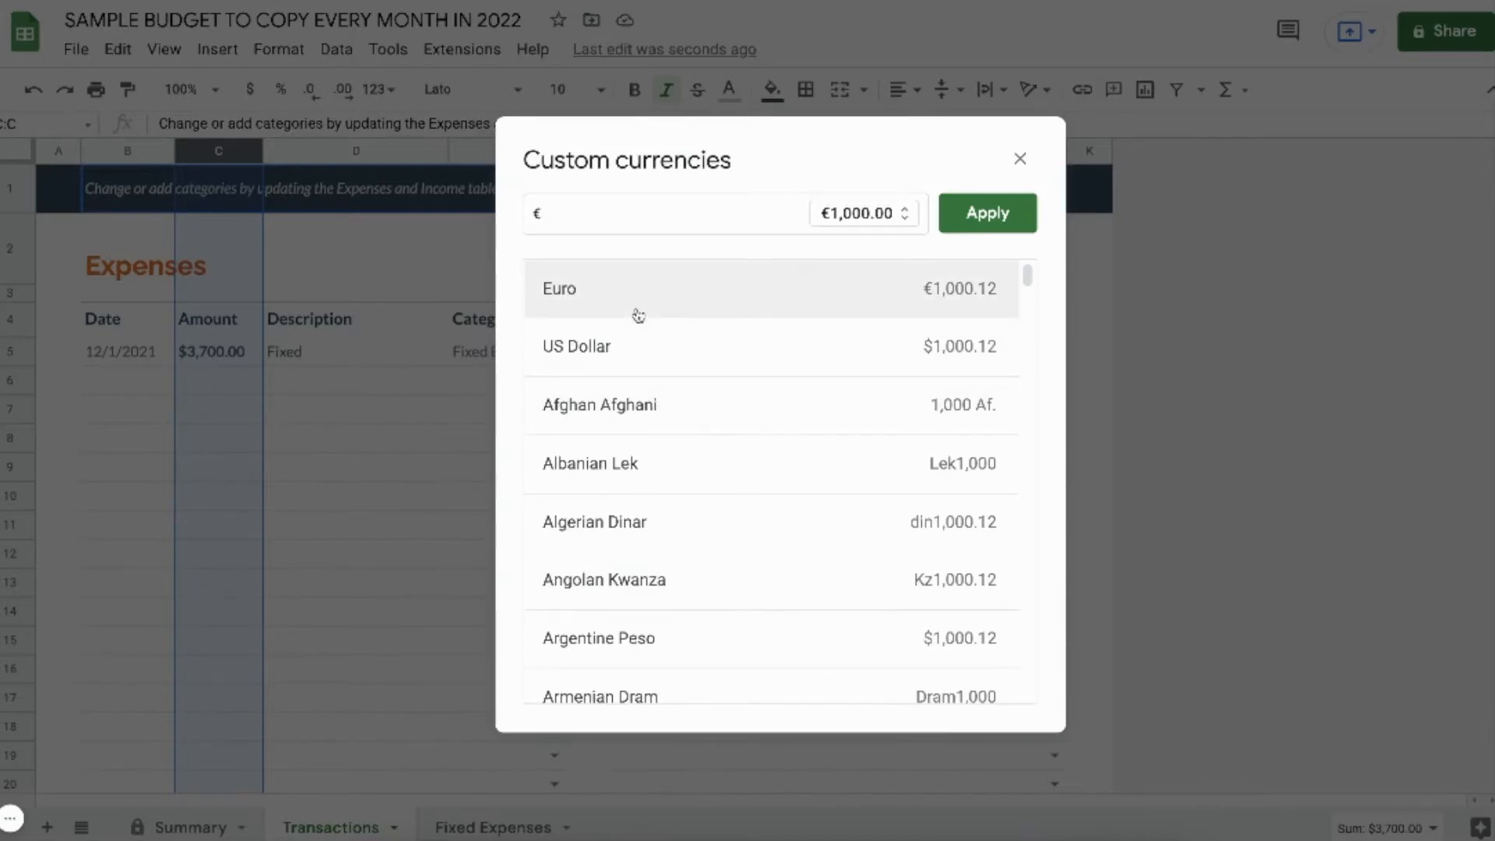
pyautogui.click(987, 212)
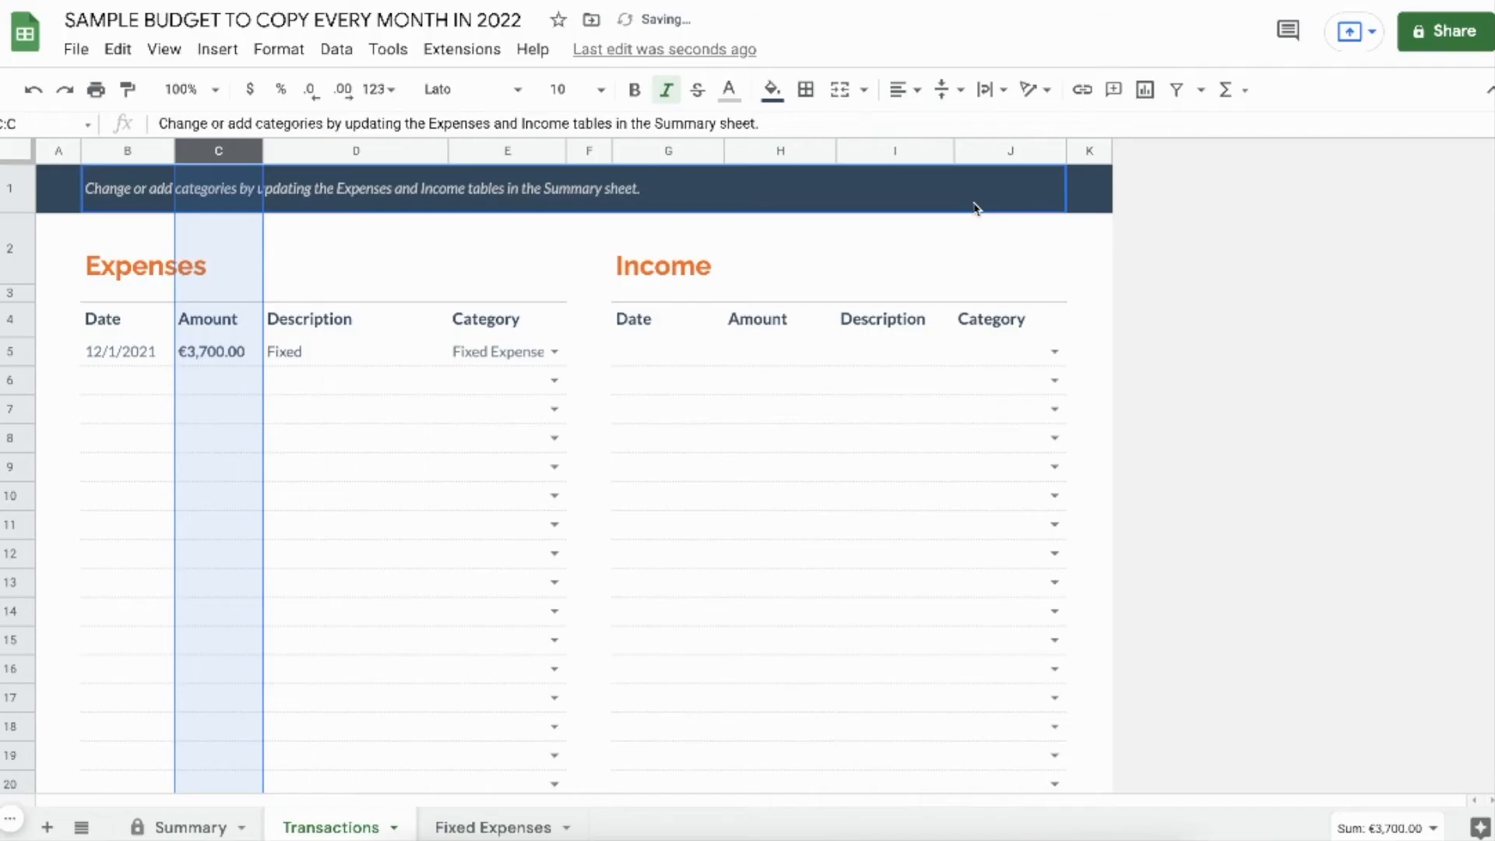
pyautogui.click(779, 150)
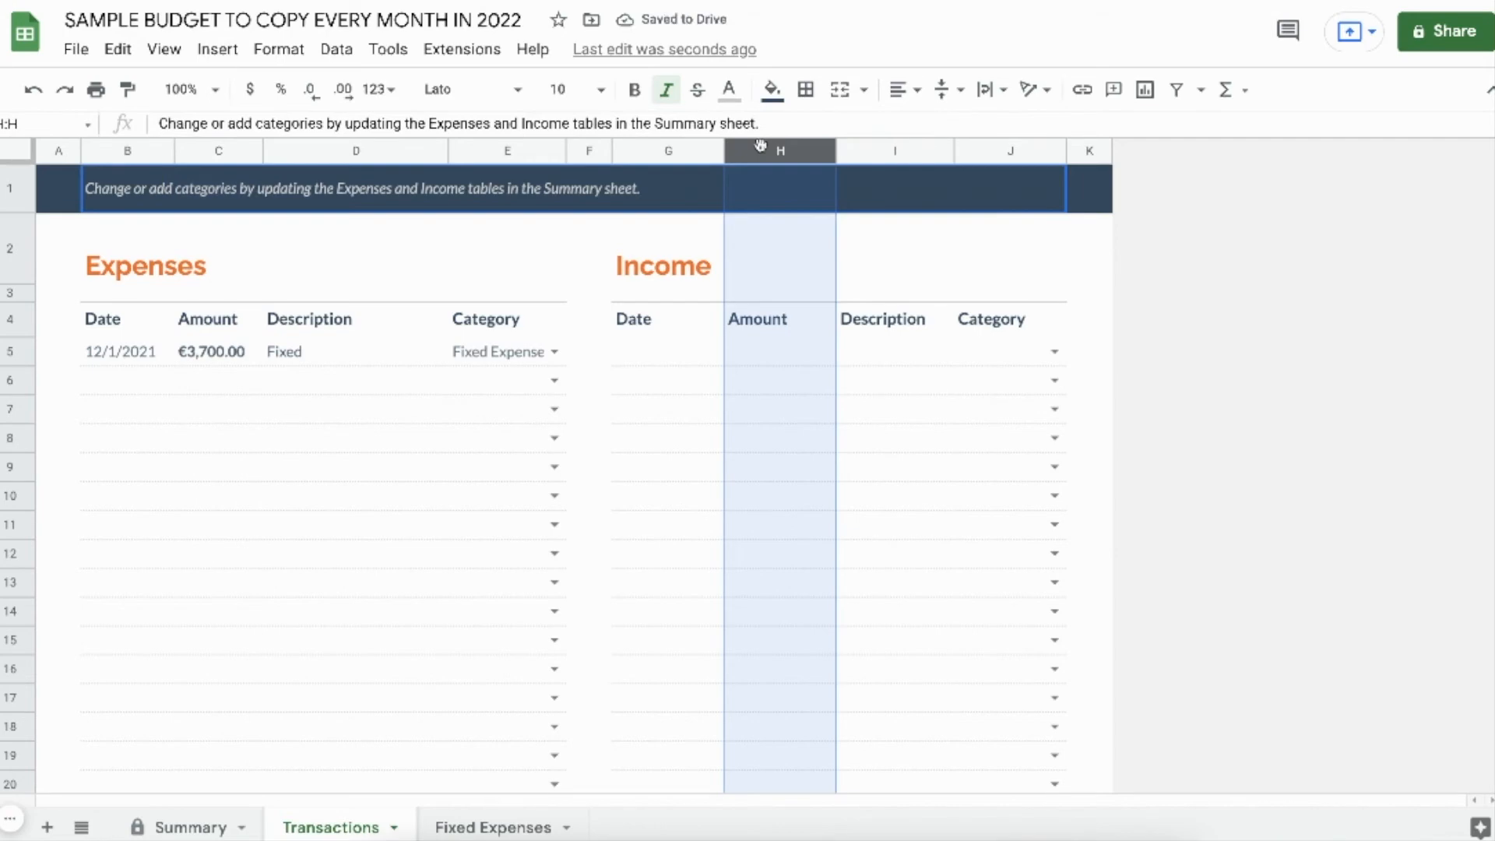
# Step: Apply Euro custom currency formatting to the Income Amount column H
pyautogui.click(279, 48)
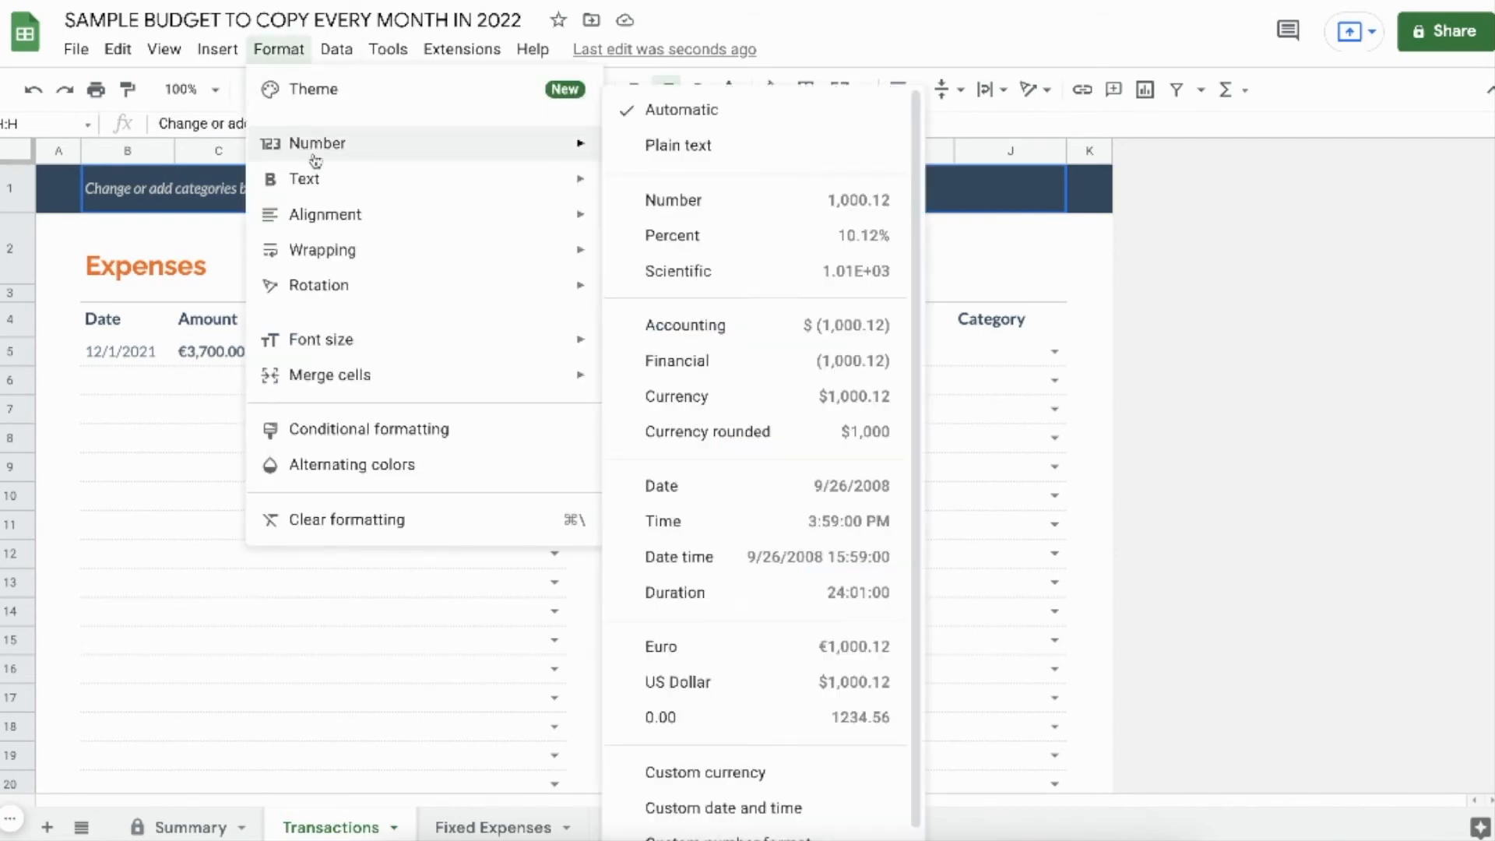
pyautogui.moveTo(678, 773)
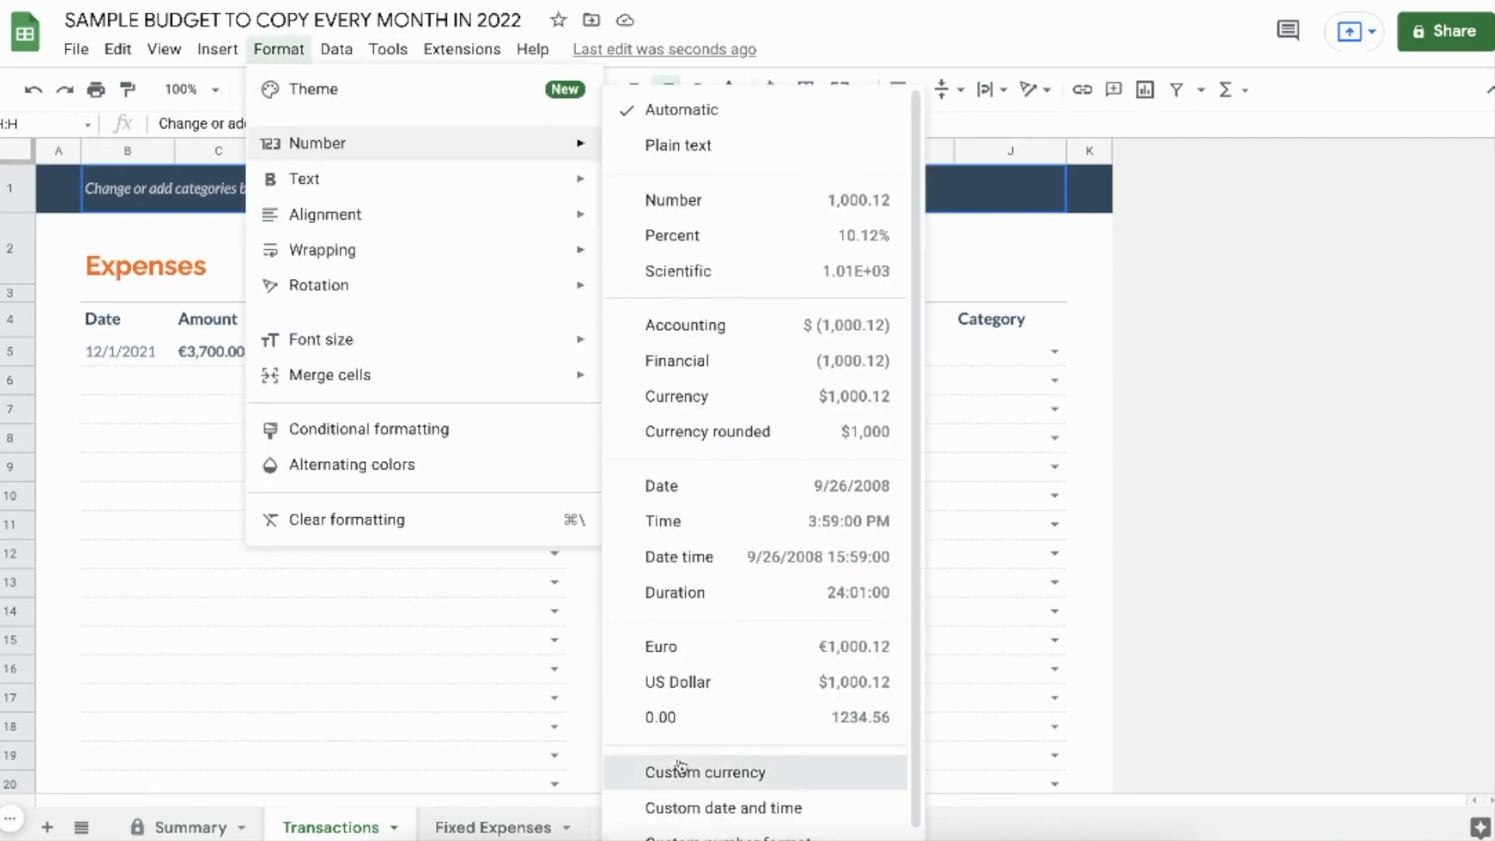
pyautogui.click(705, 773)
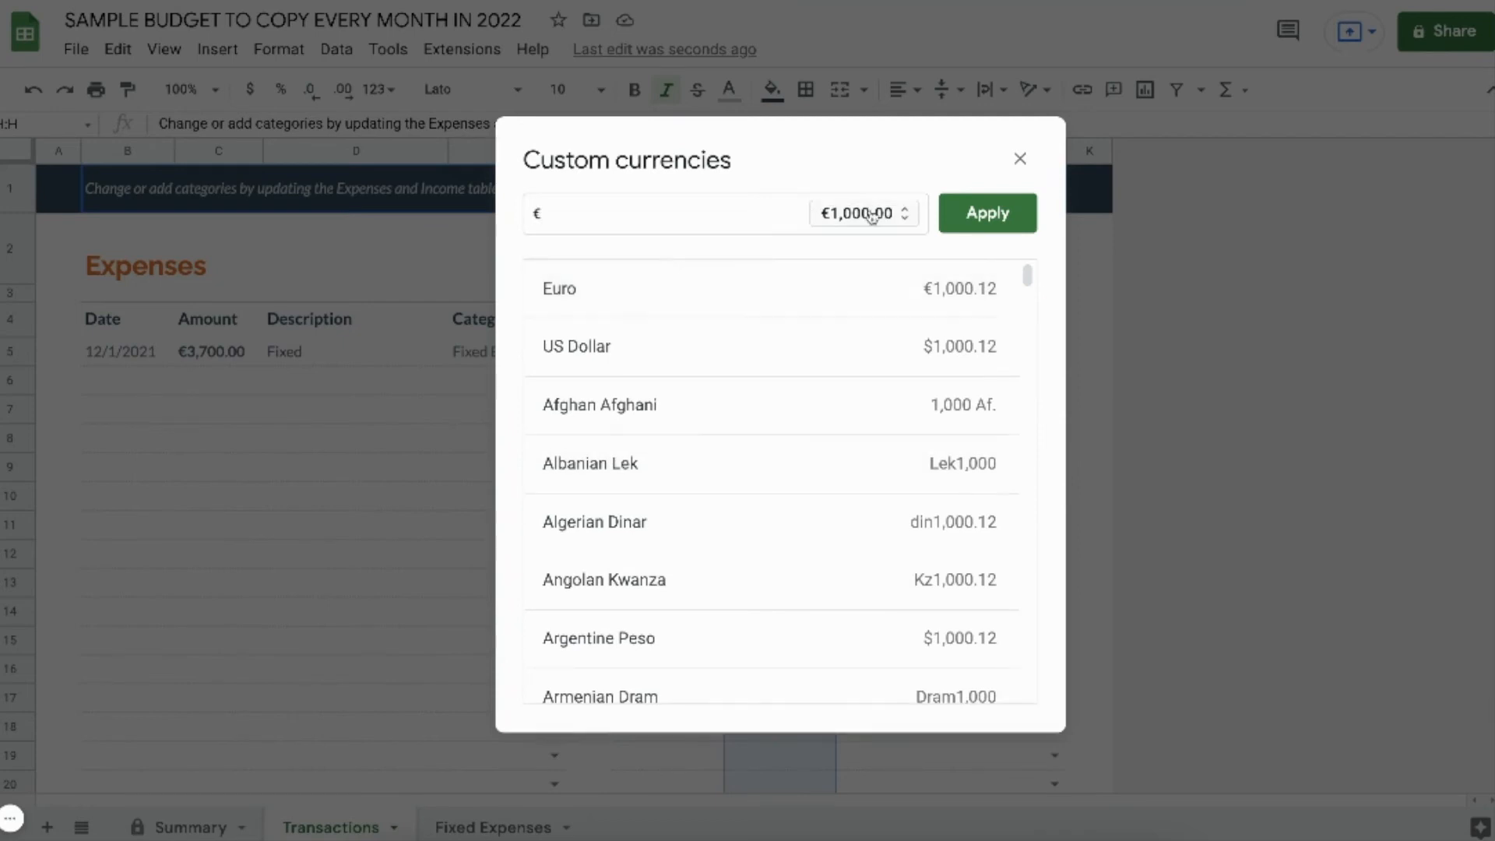
pyautogui.click(863, 213)
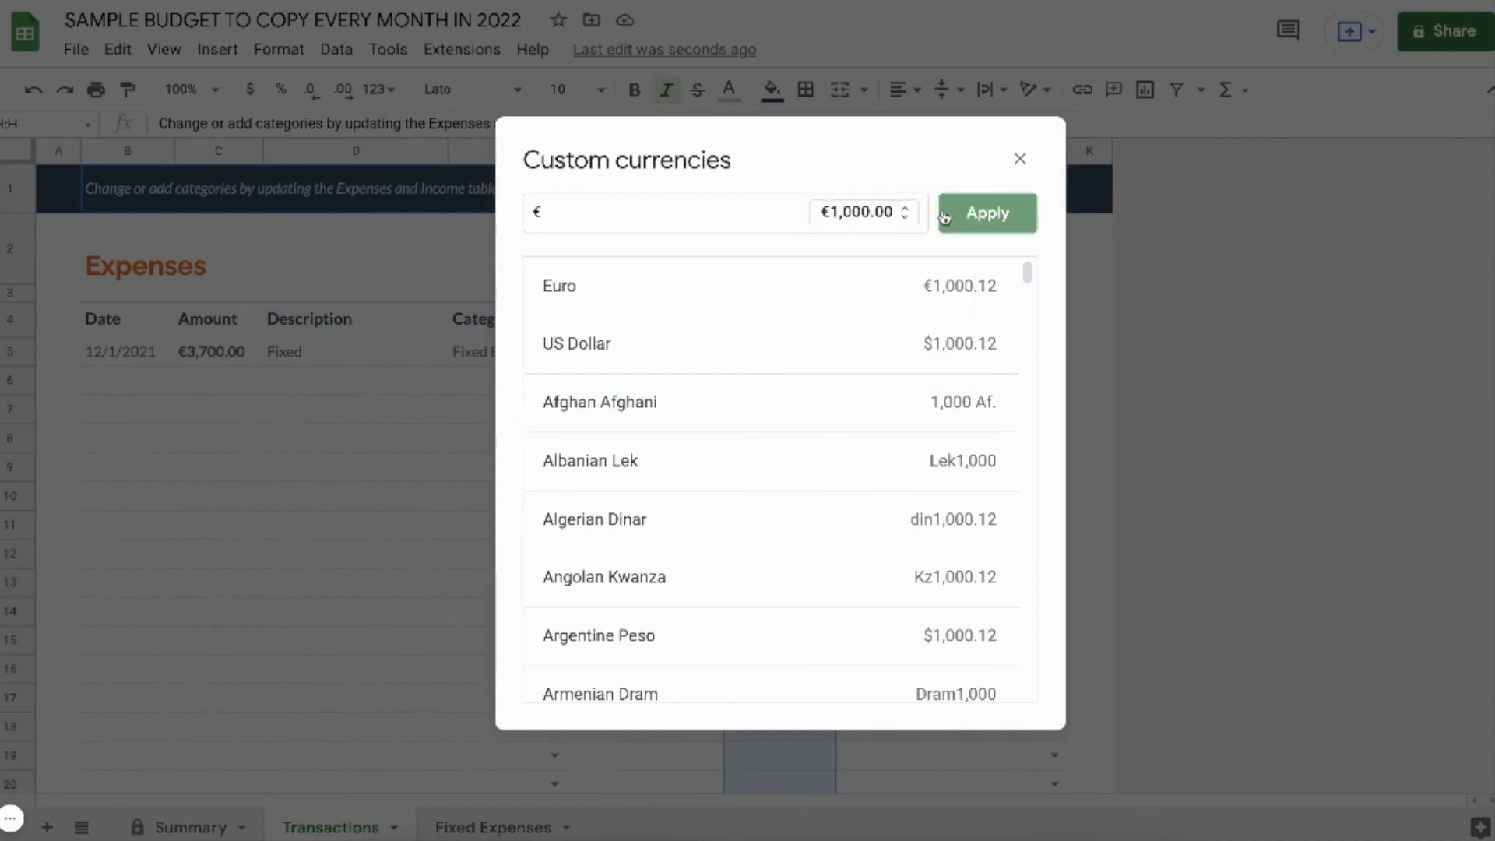
pyautogui.click(986, 212)
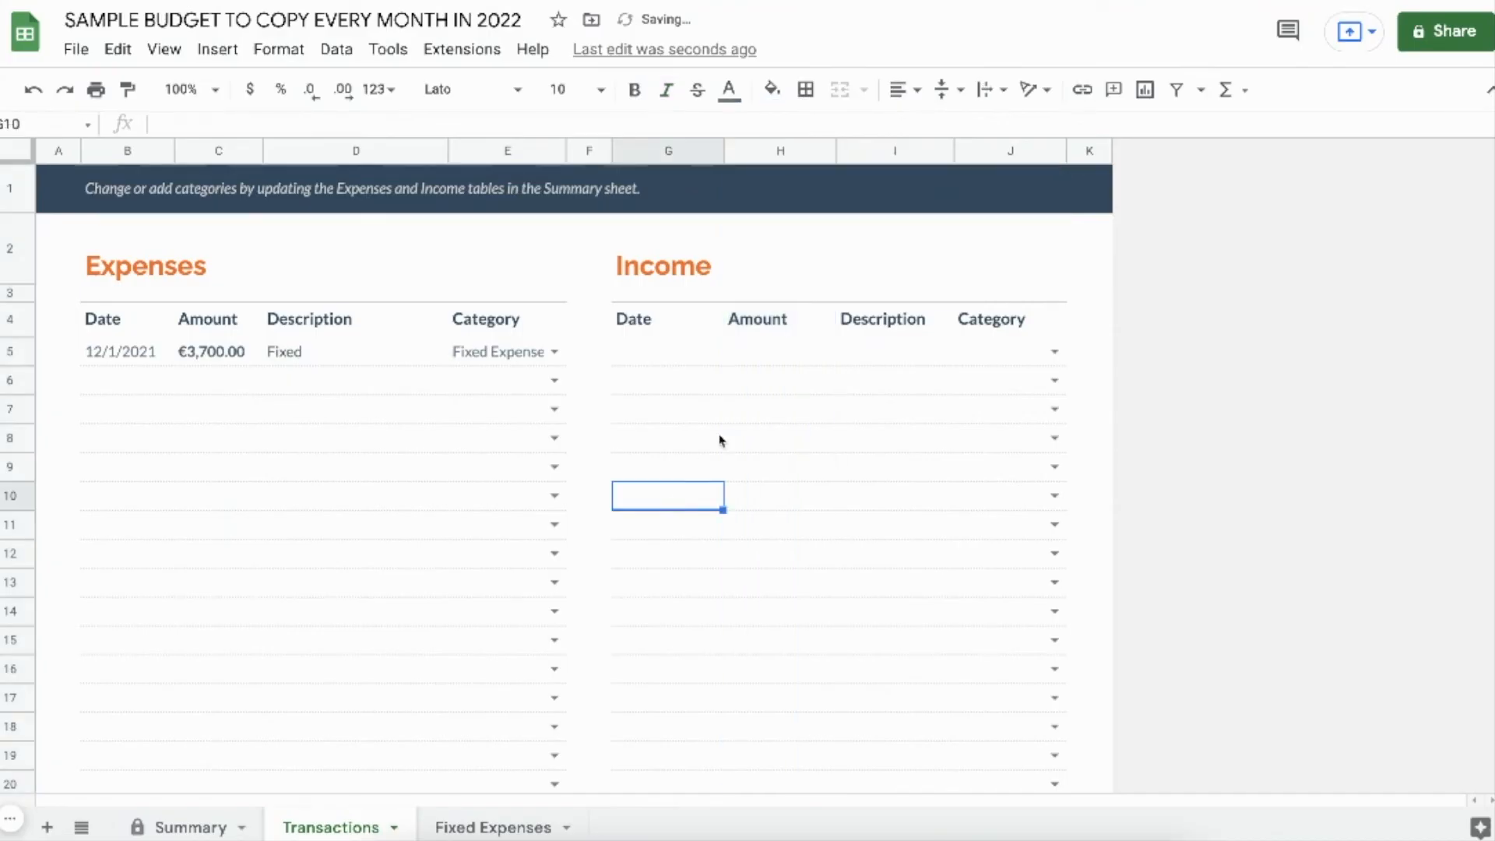
# Step: Enter a 250 income amount in cell H5 and return to Summary
pyautogui.write('250.00')
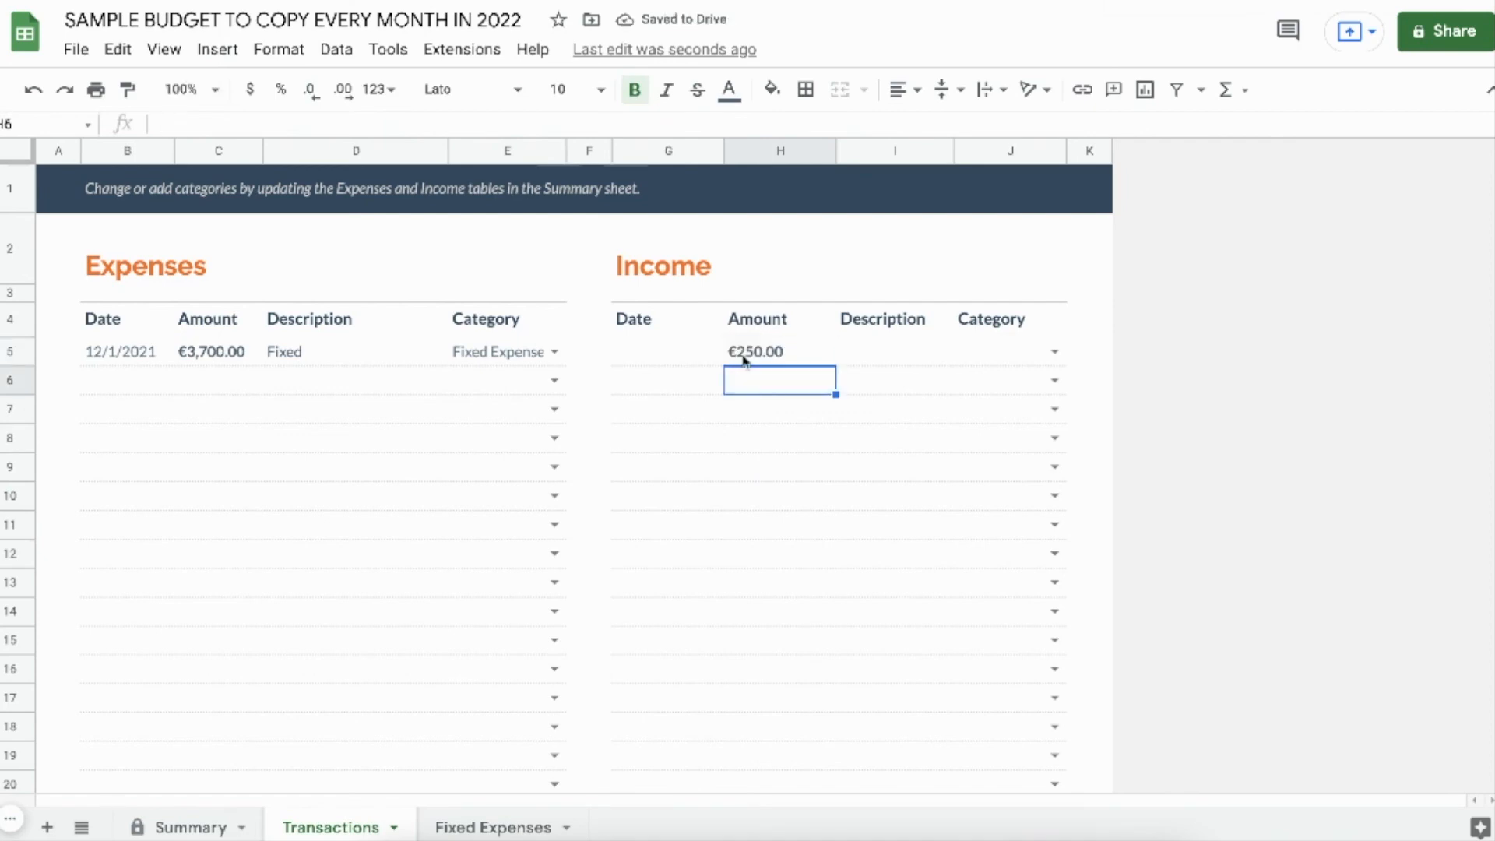
pyautogui.click(182, 827)
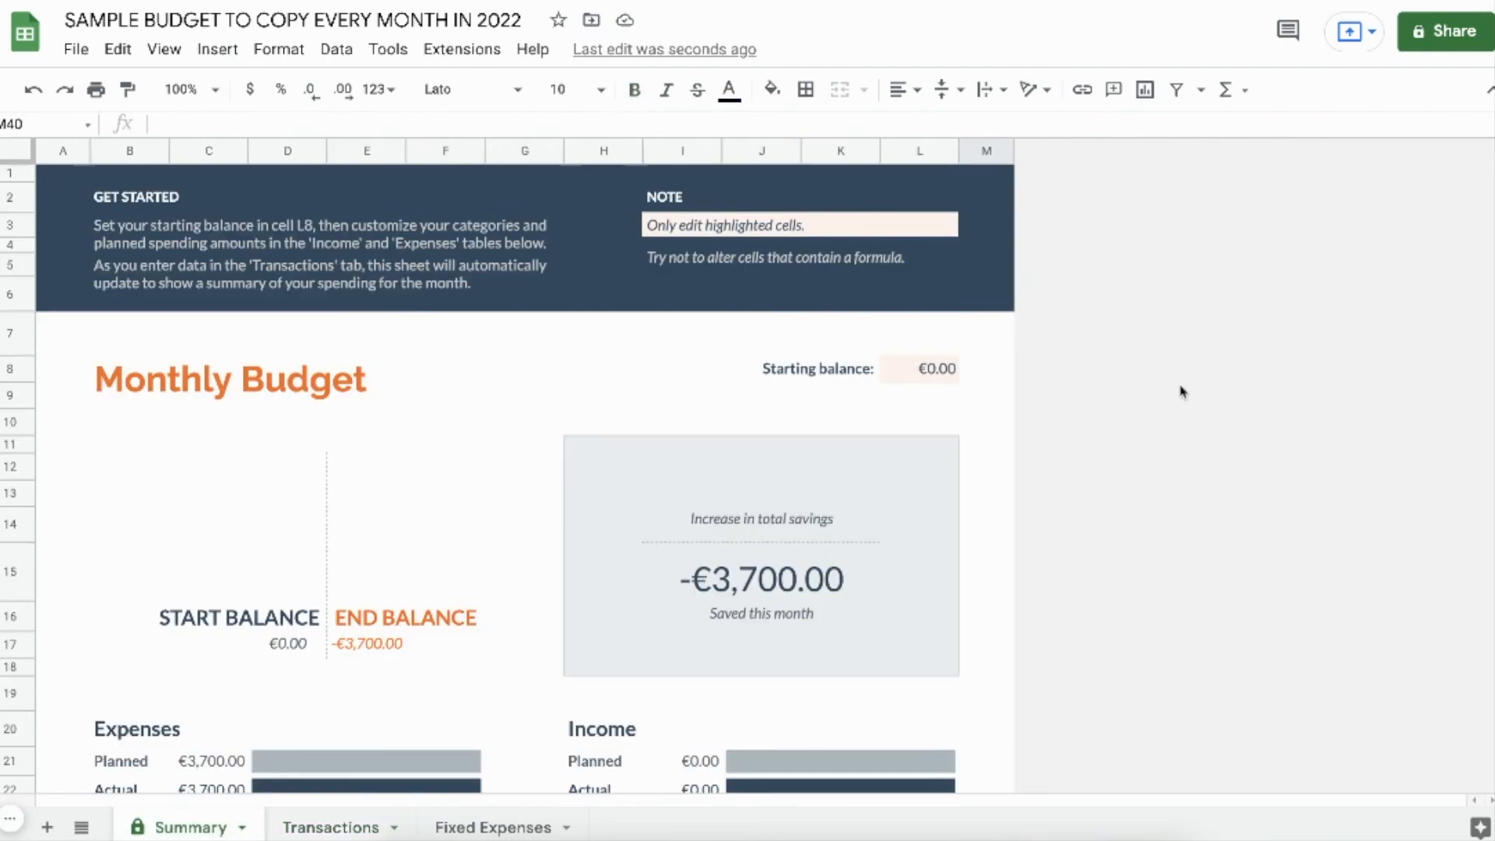